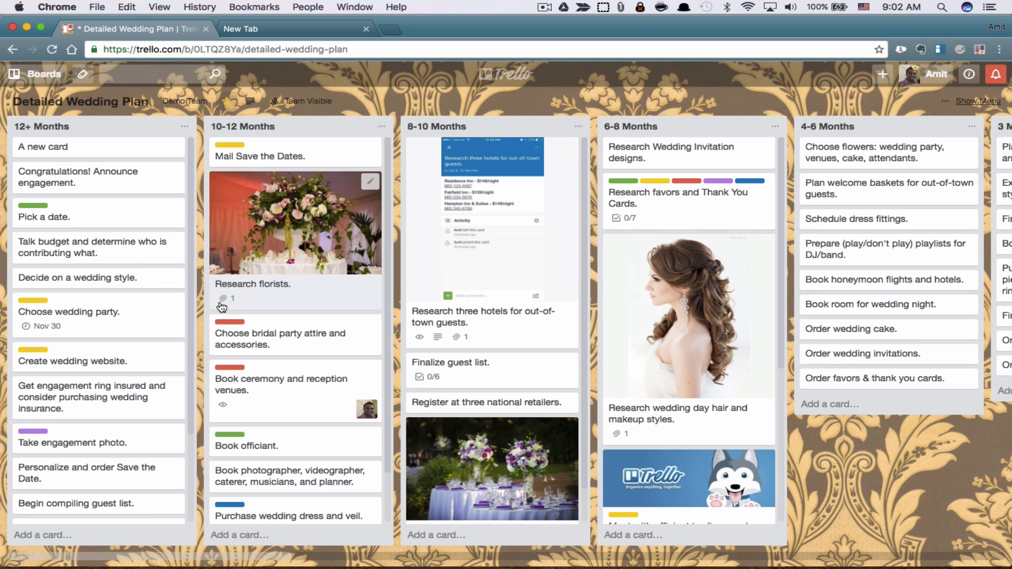
{"action": "mouse_move", "coordinate": [234, 302]}
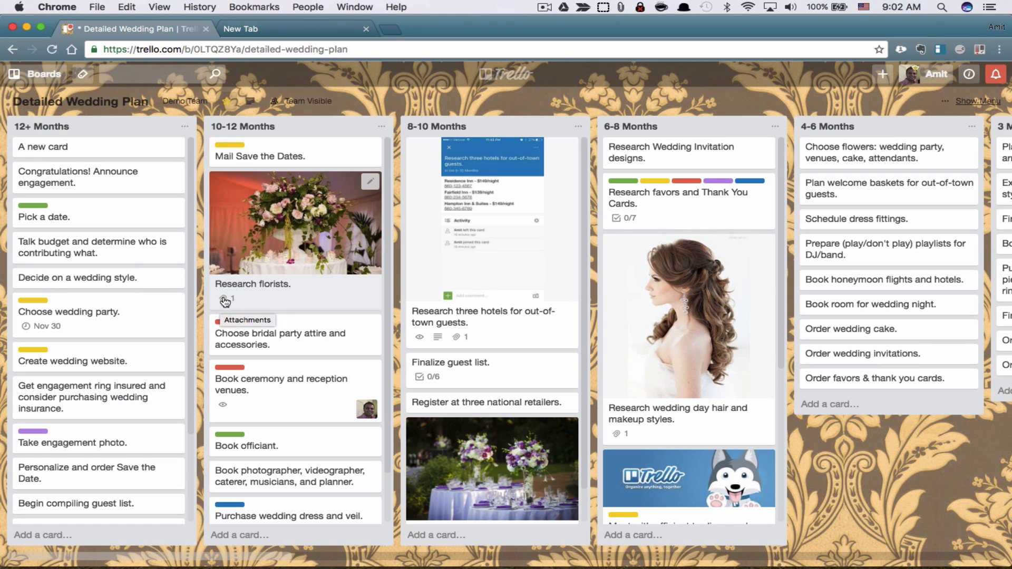
{"action": "mouse_move", "coordinate": [459, 337]}
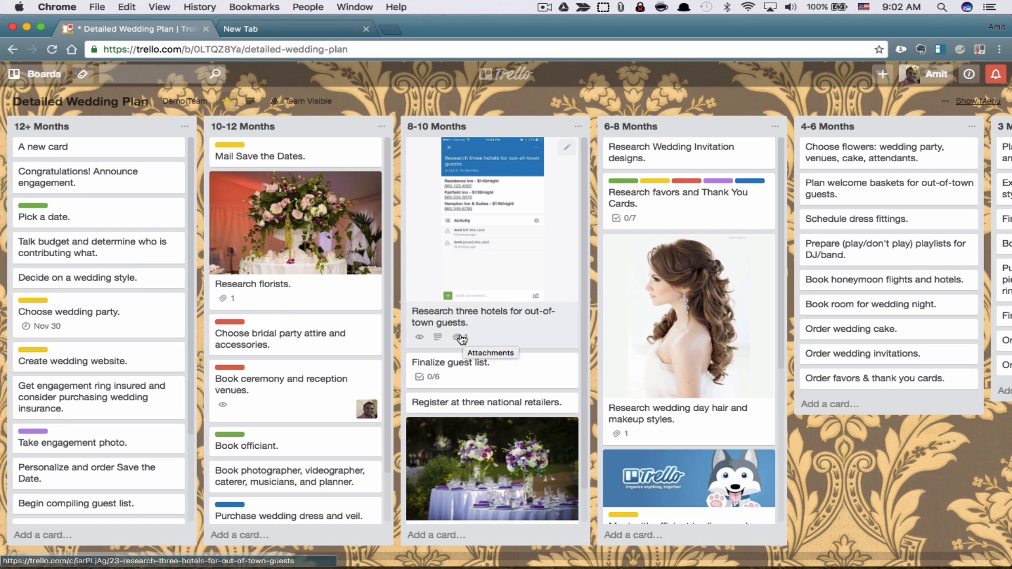
{"action": "mouse_move", "coordinate": [454, 347]}
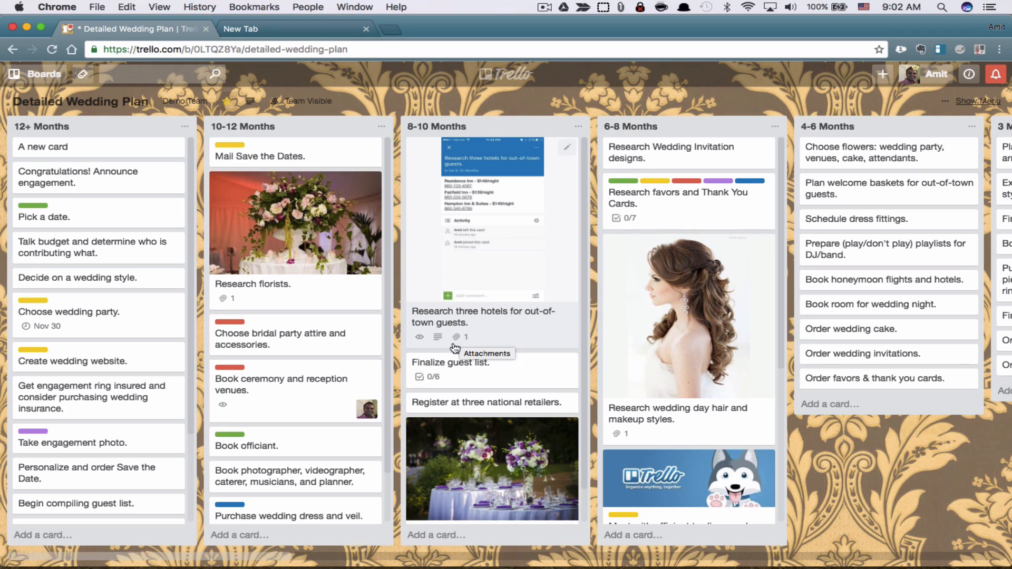
{"action": "mouse_move", "coordinate": [628, 439]}
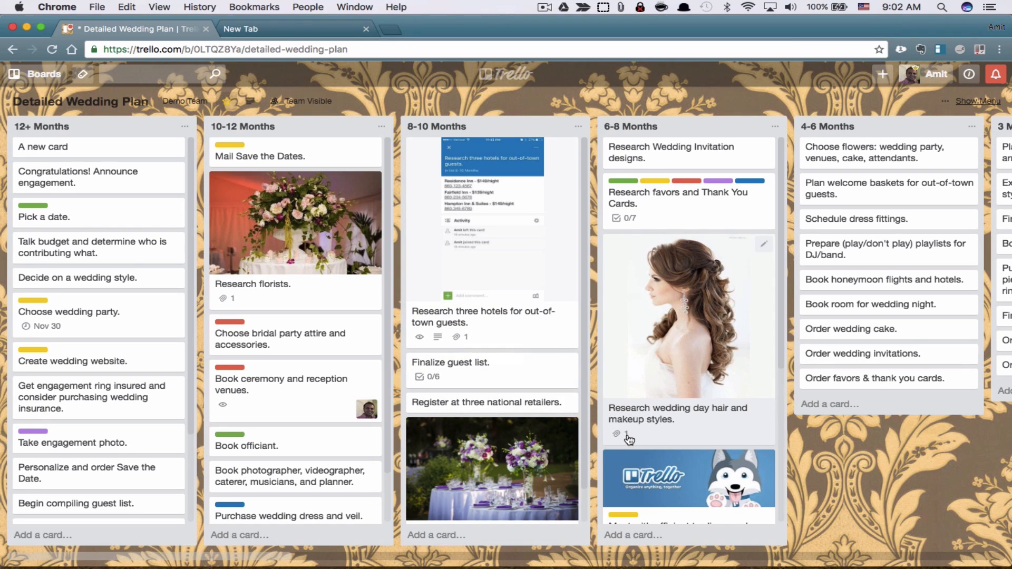
{"action": "mouse_move", "coordinate": [374, 350]}
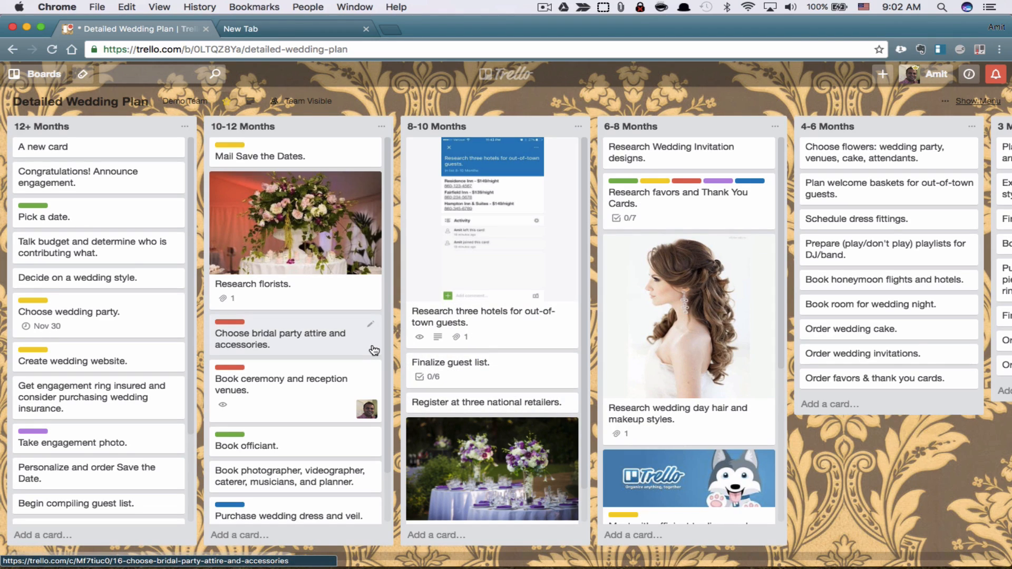
{"action": "mouse_move", "coordinate": [98, 361]}
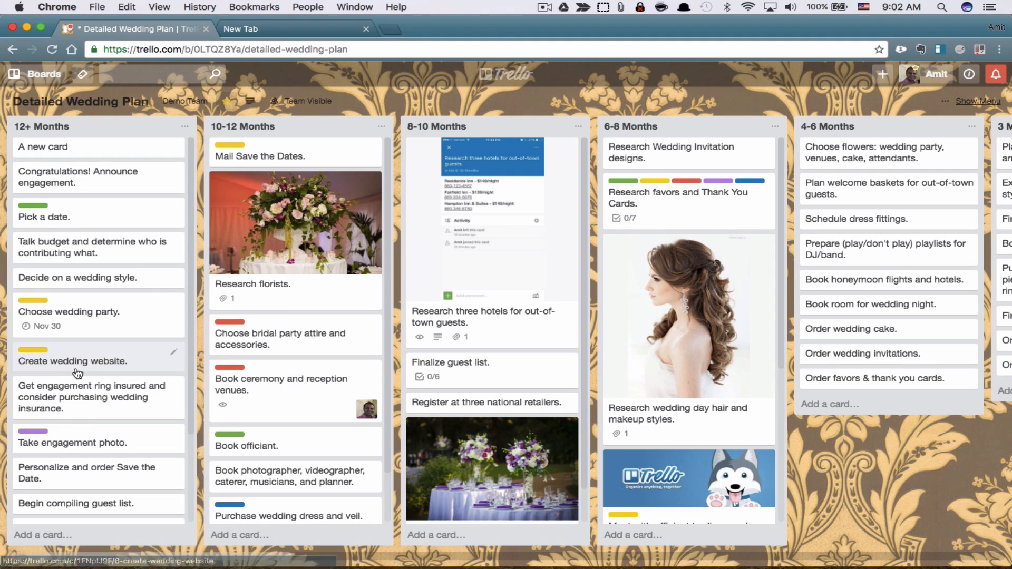
Open the 'Create wedding website.' card and show its attachment source options
{"action": "left_click", "coordinate": [72, 360]}
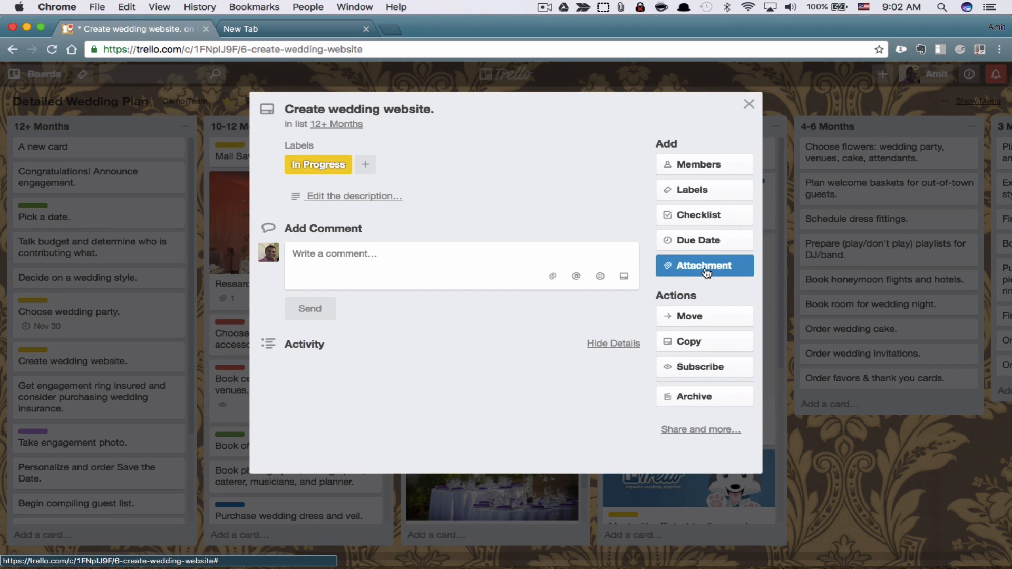
{"action": "mouse_move", "coordinate": [552, 276]}
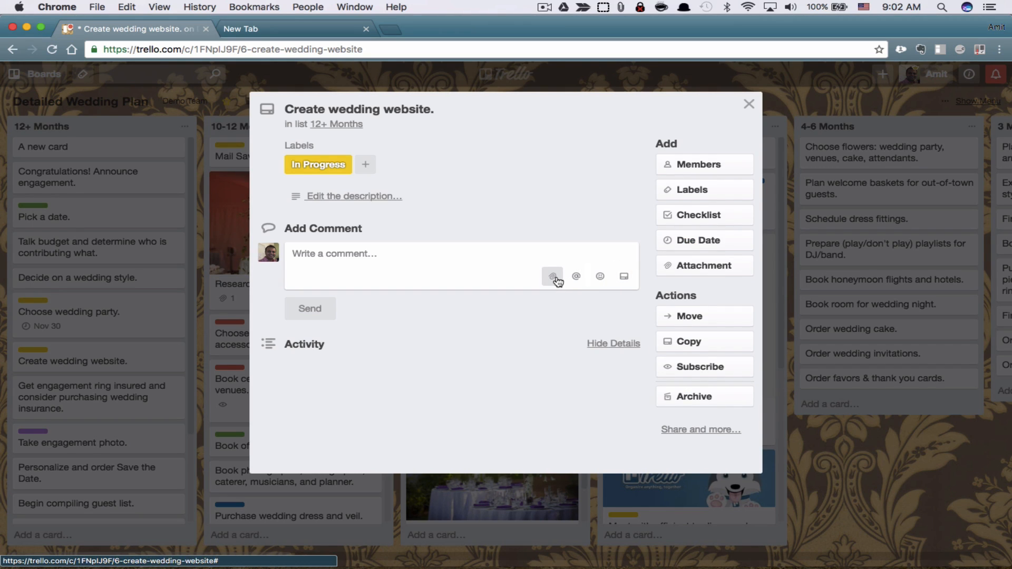
{"action": "left_click", "coordinate": [552, 276]}
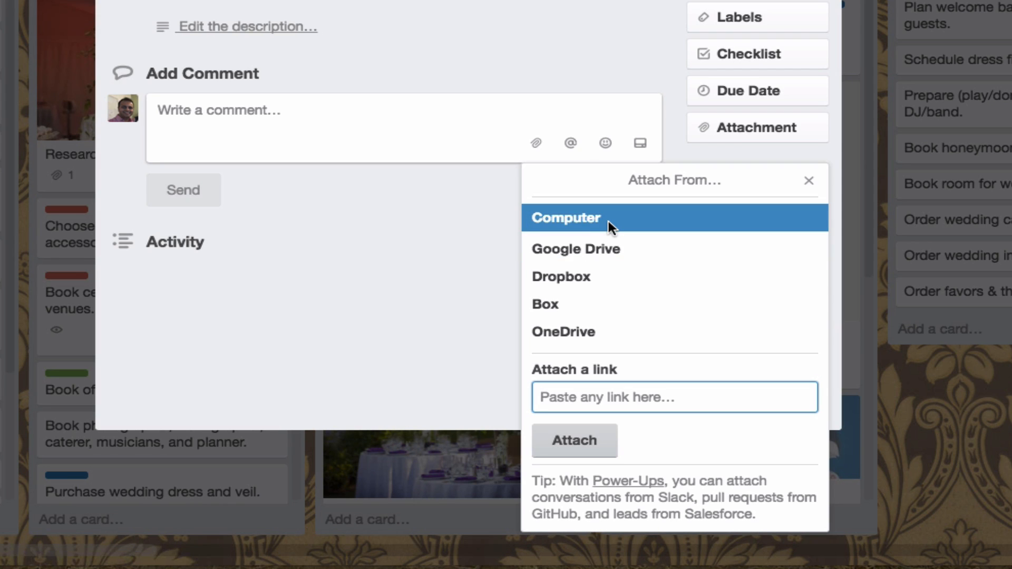
{"action": "mouse_move", "coordinate": [600, 250]}
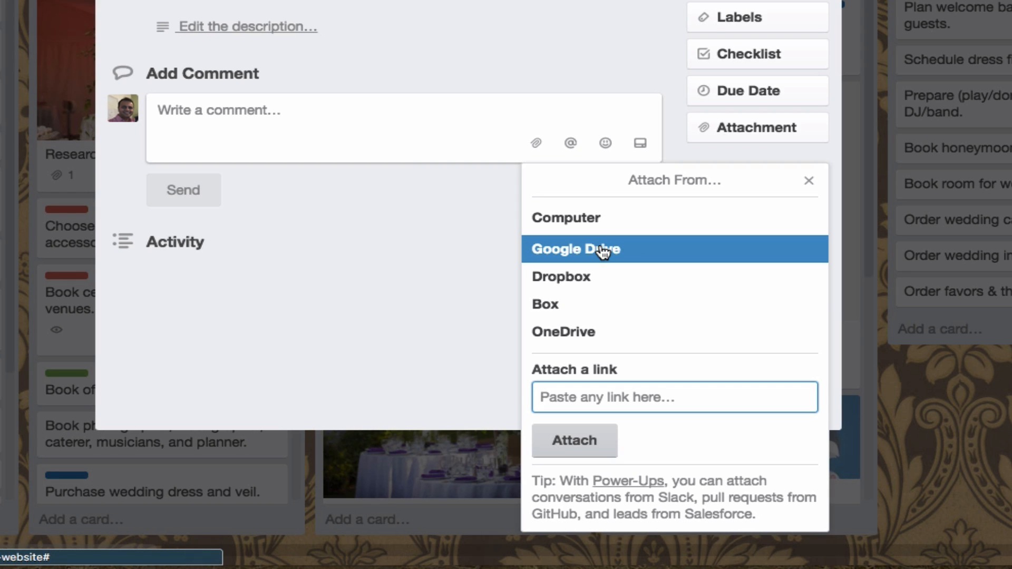
Attach photo__13_.jpg from Google Drive's FB Ads screens folder to the card
{"action": "left_click", "coordinate": [574, 250]}
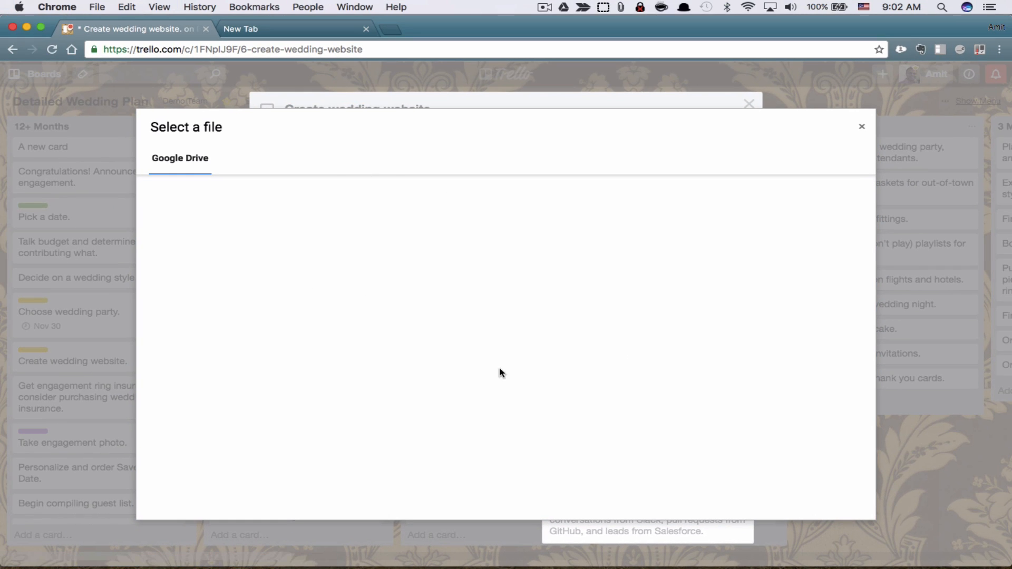
{"action": "left_click", "coordinate": [179, 158]}
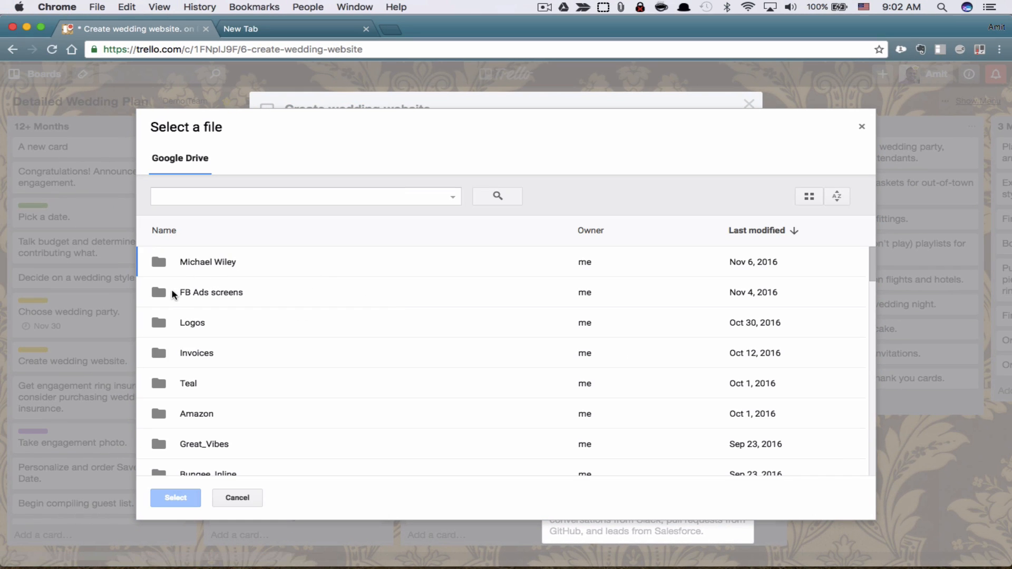
{"action": "double_click", "coordinate": [211, 293]}
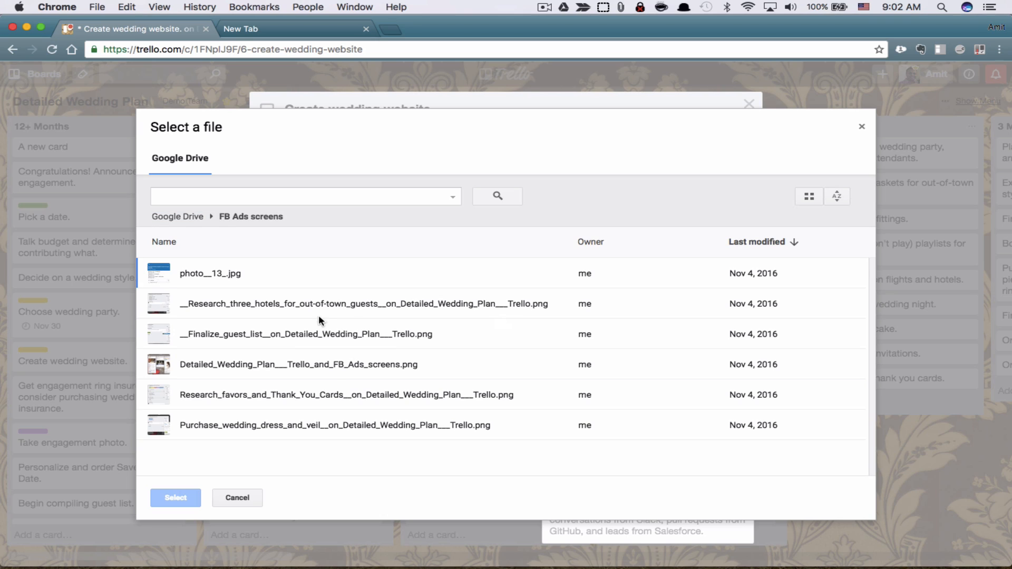
{"action": "left_click", "coordinate": [210, 273]}
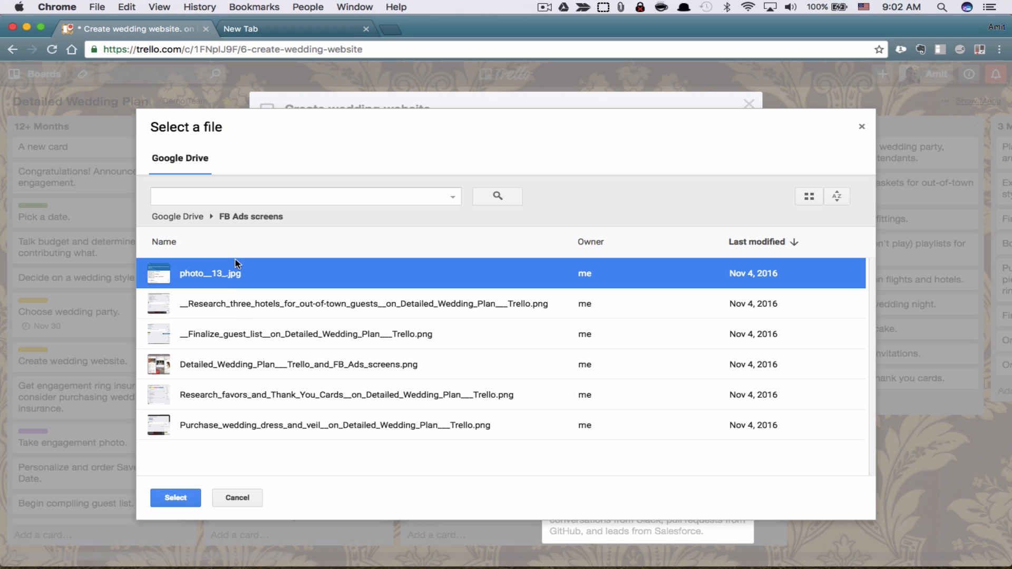
{"action": "left_click", "coordinate": [175, 497]}
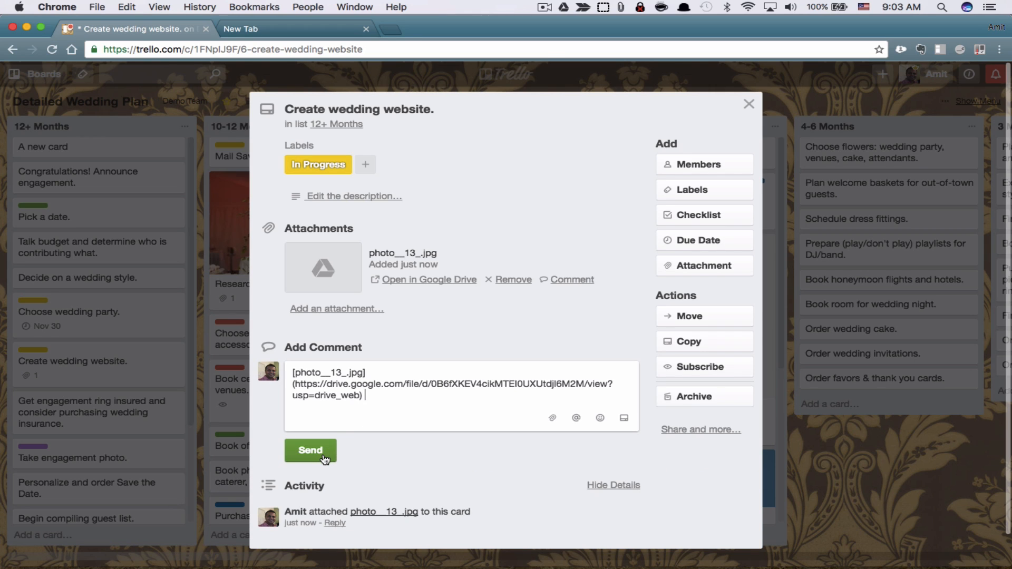
Post the prefilled comment linking the photo__13_.jpg Drive file
{"action": "left_click", "coordinate": [309, 450]}
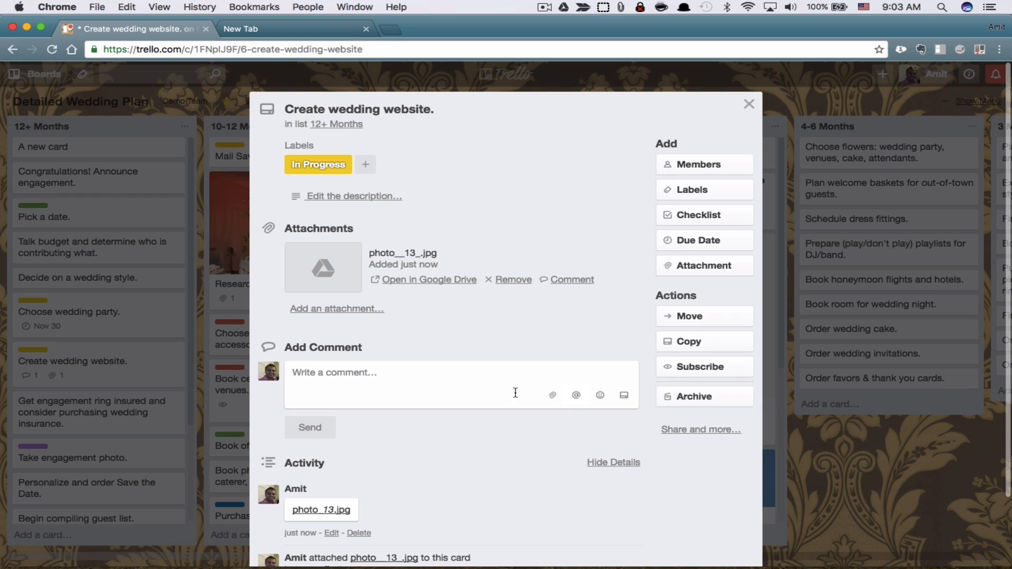
{"action": "mouse_move", "coordinate": [329, 290]}
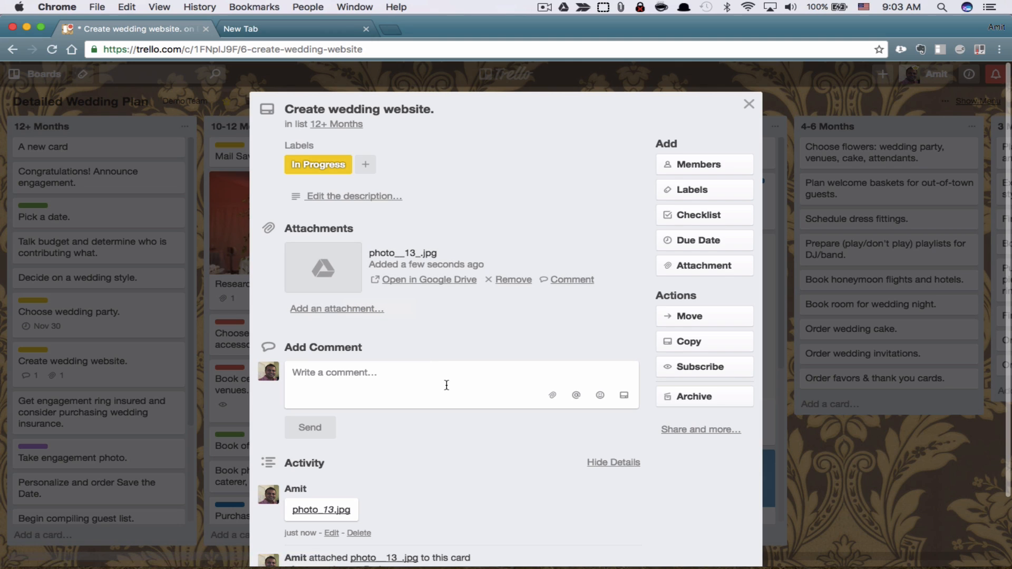
{"action": "mouse_move", "coordinate": [542, 377]}
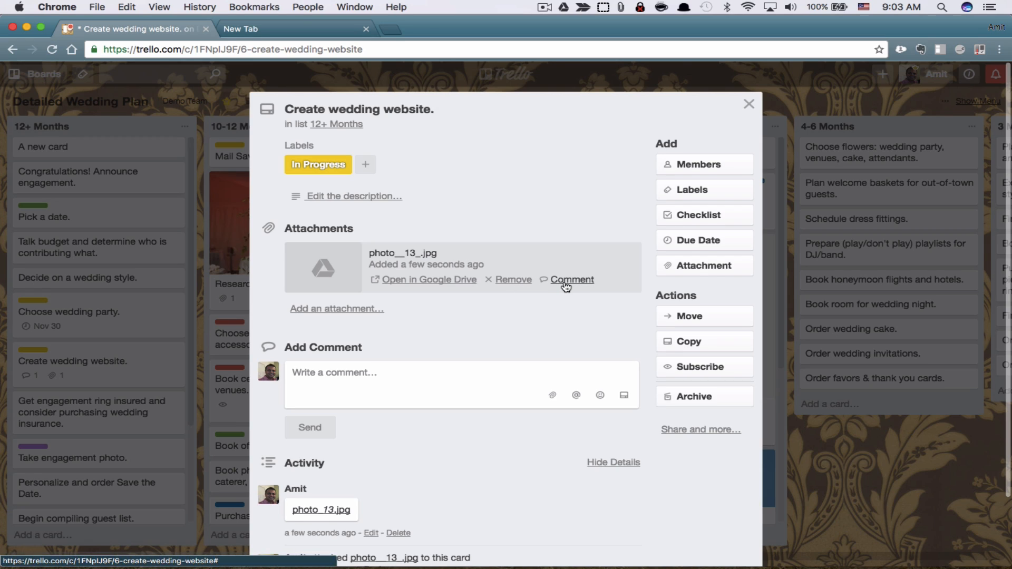
{"action": "mouse_move", "coordinate": [551, 395]}
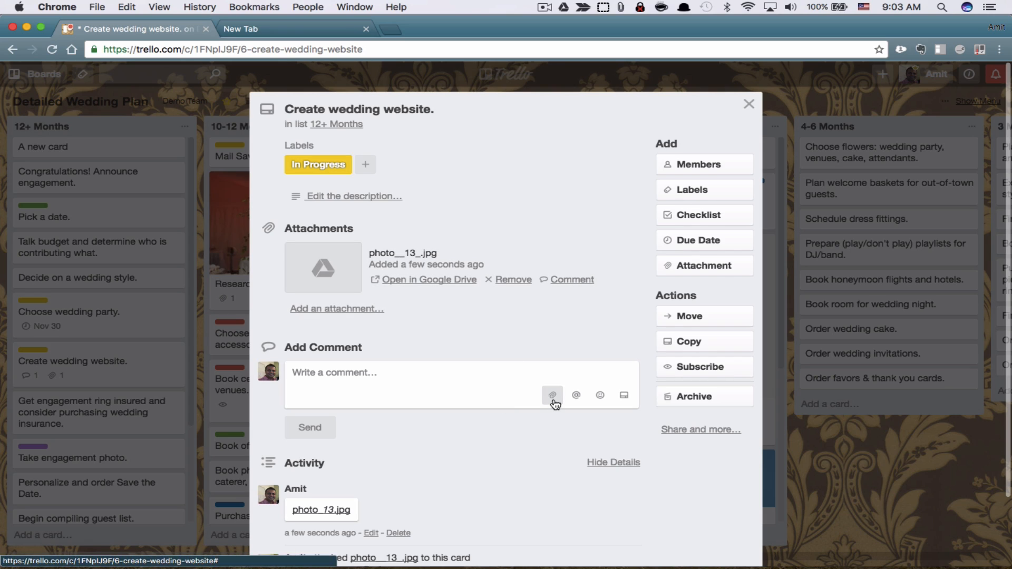
{"action": "left_click", "coordinate": [551, 395]}
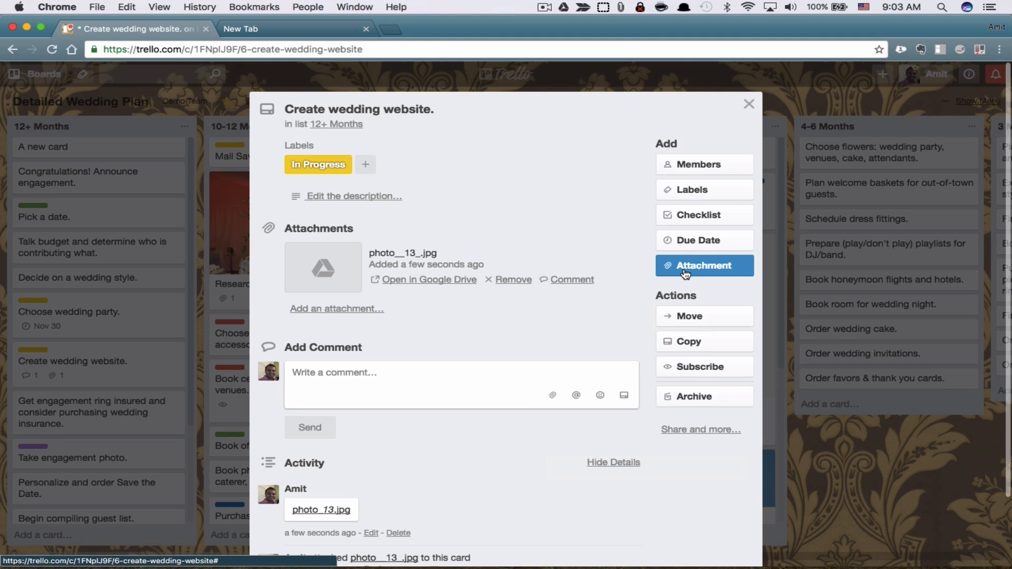
Upload the woman's photo 0 (1).jpeg from the computer as a card attachment
{"action": "left_click", "coordinate": [703, 265]}
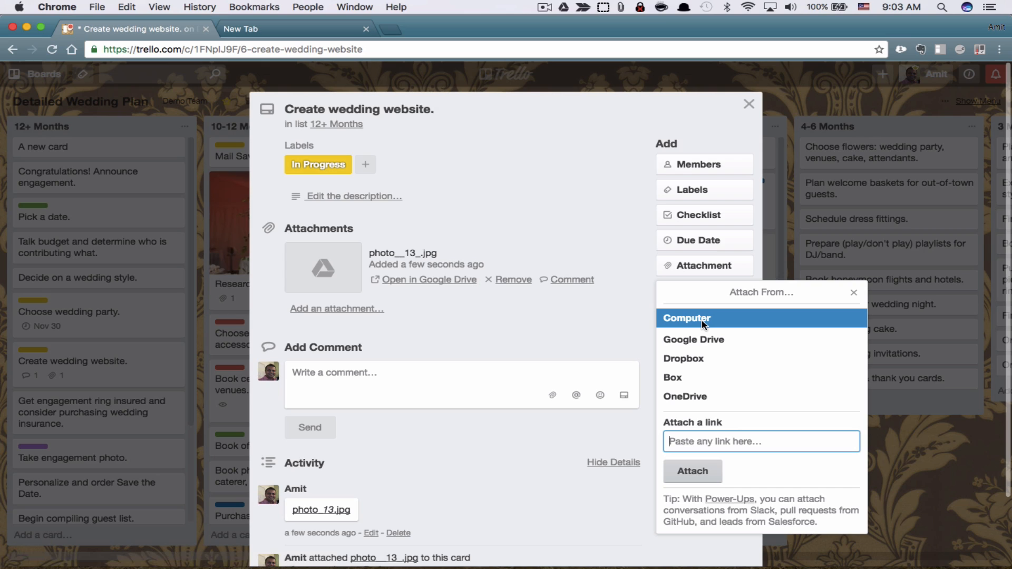
{"action": "left_click", "coordinate": [686, 319]}
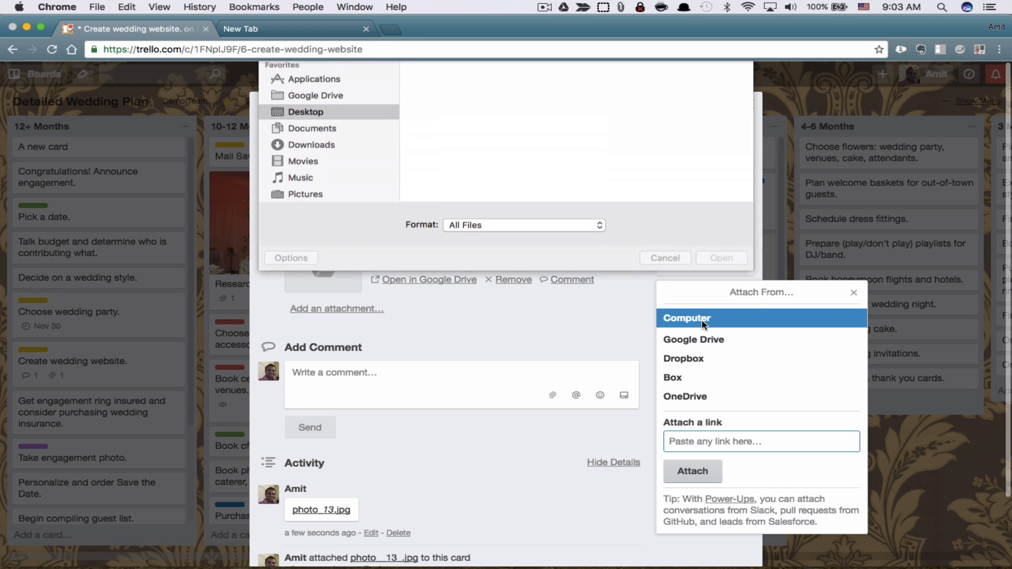
{"action": "left_click", "coordinate": [686, 317]}
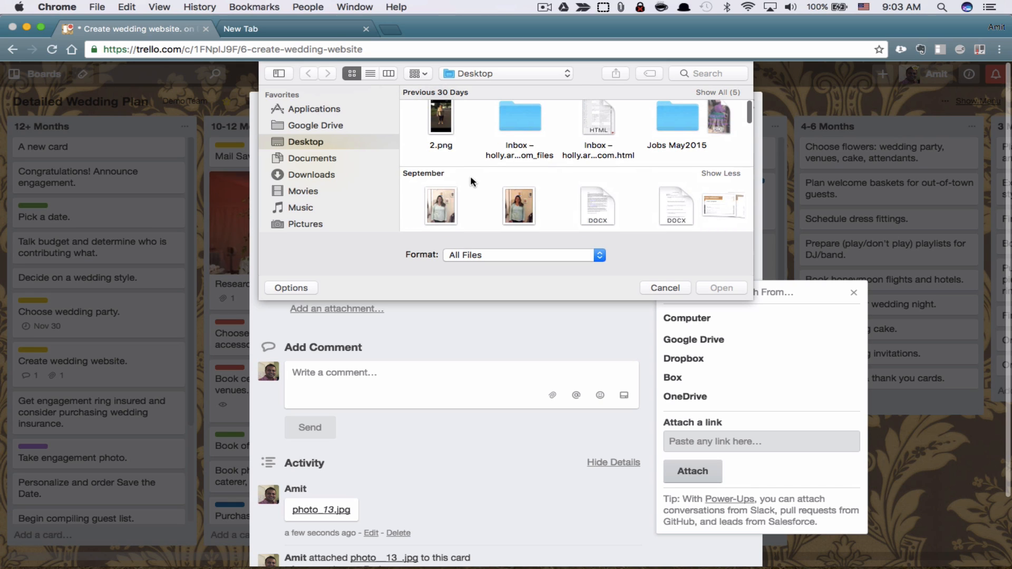
{"action": "left_click", "coordinate": [663, 288]}
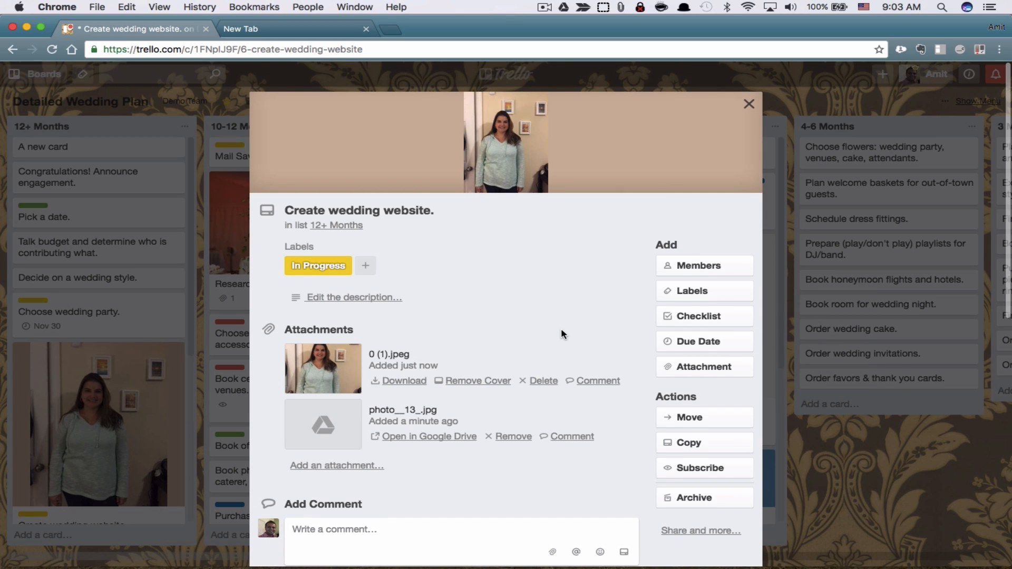
{"action": "mouse_move", "coordinate": [550, 274]}
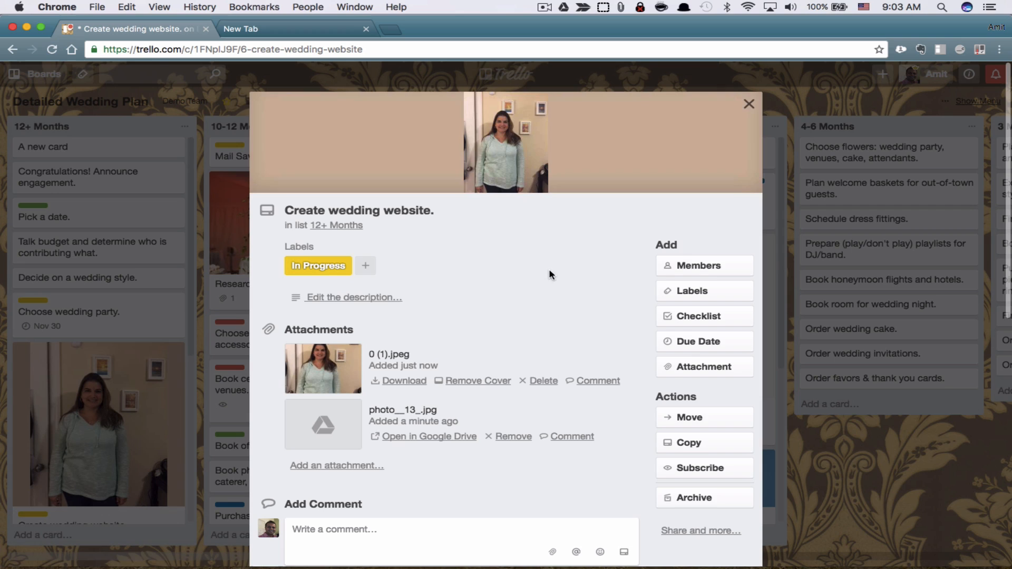
{"action": "mouse_move", "coordinate": [598, 287]}
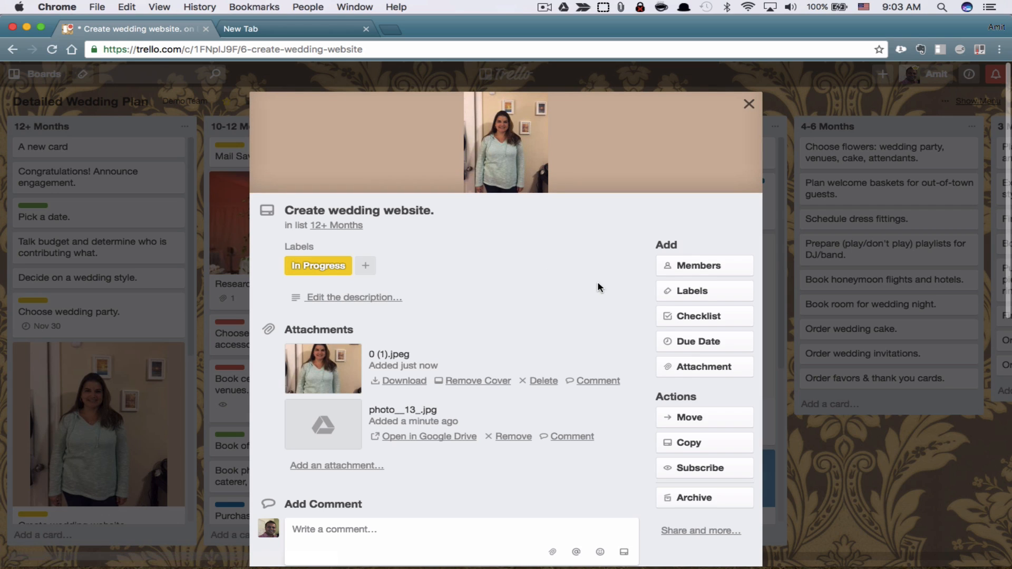
{"action": "mouse_move", "coordinate": [520, 193]}
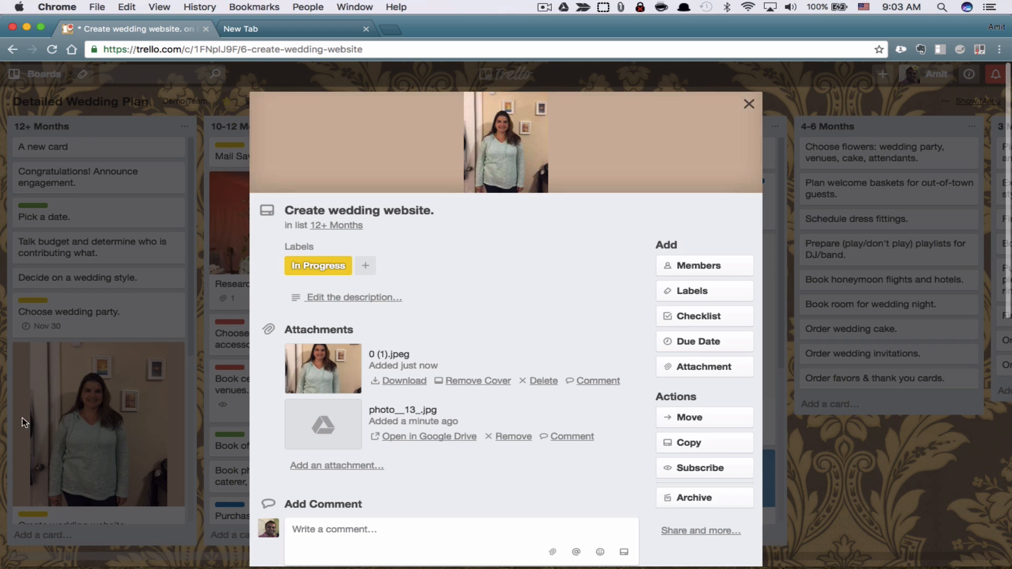
{"action": "mouse_move", "coordinate": [84, 381]}
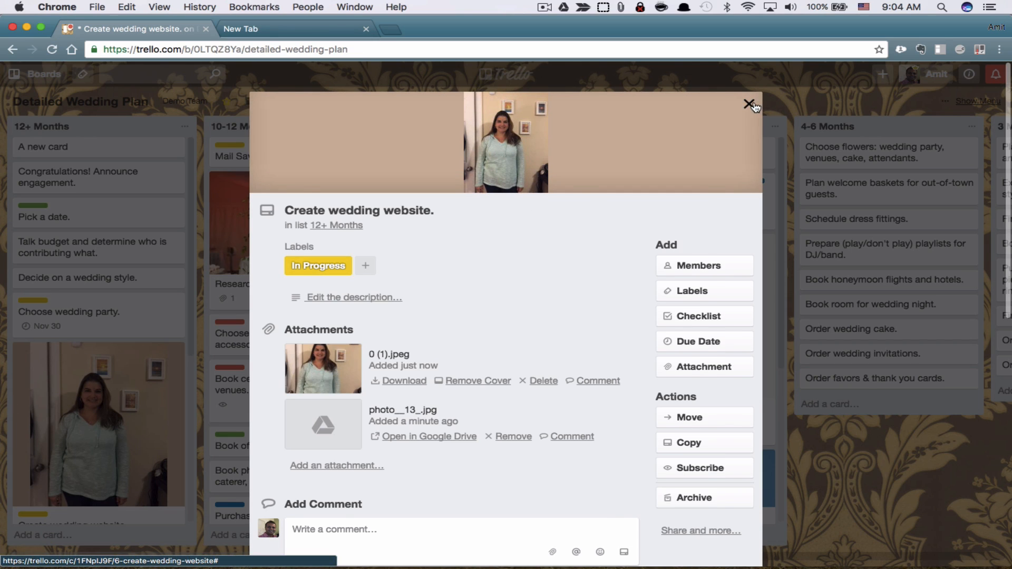
Close the card to see the woman's photo cover on the board
{"action": "left_click", "coordinate": [747, 104]}
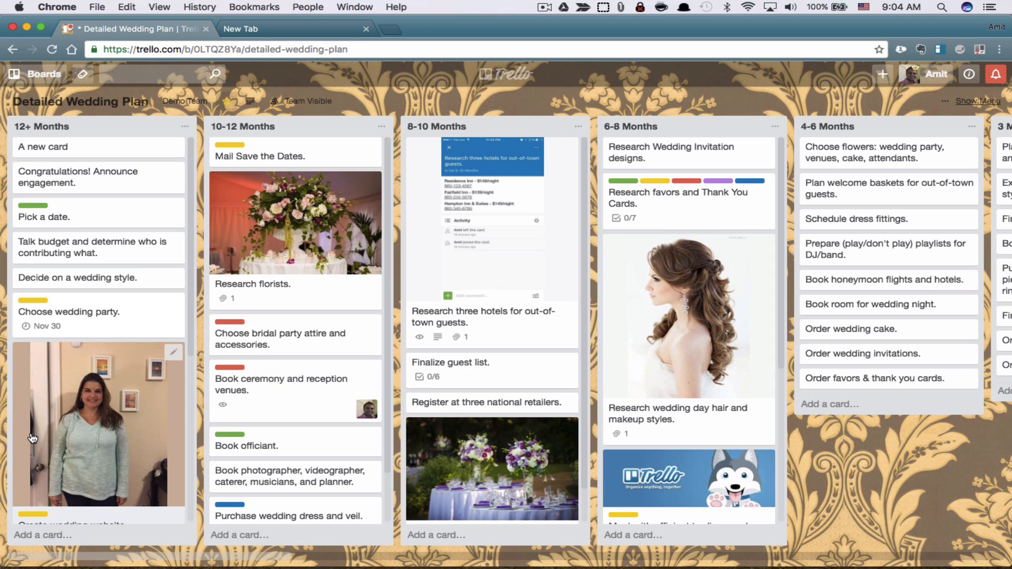
{"action": "mouse_move", "coordinate": [100, 469]}
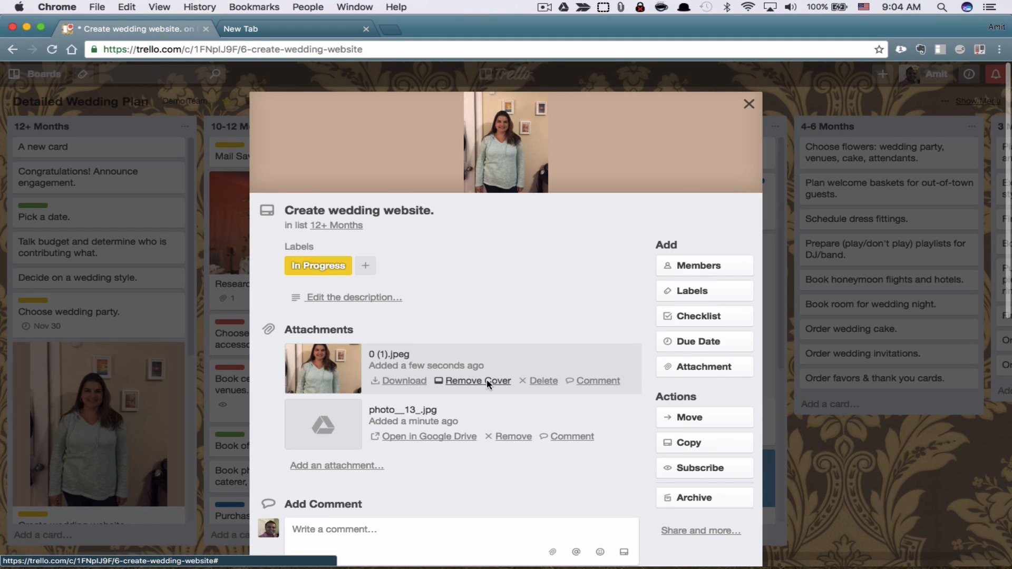
Remove the photo cover, restore it, remove it again, then close the card
{"action": "left_click", "coordinate": [483, 379]}
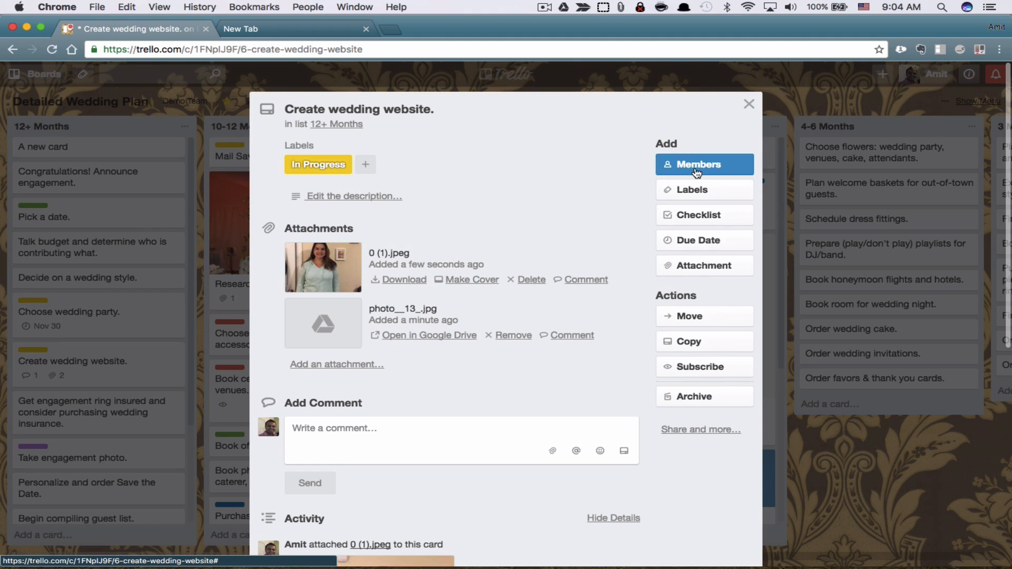
{"action": "mouse_move", "coordinate": [452, 285]}
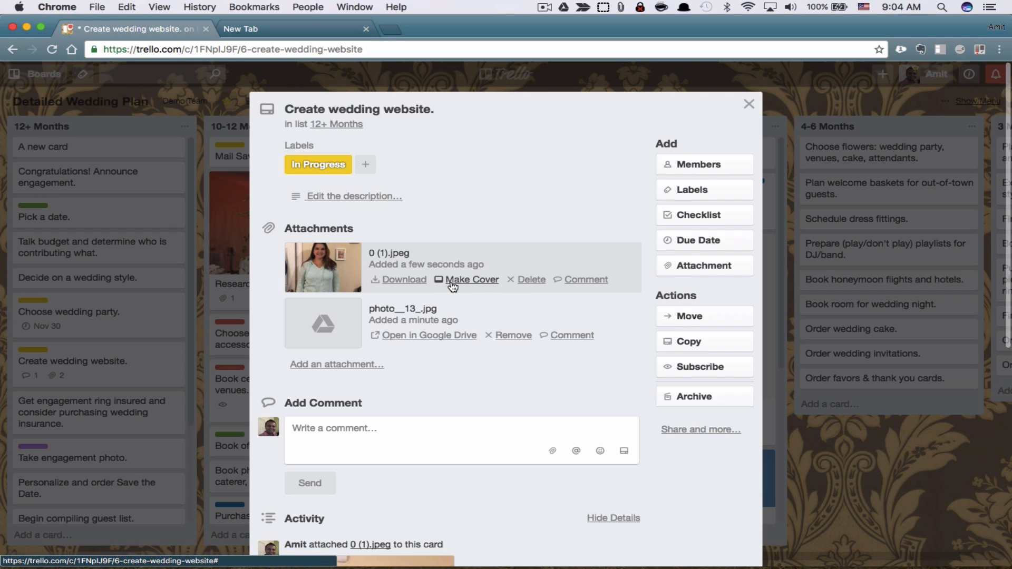
{"action": "mouse_move", "coordinate": [455, 296]}
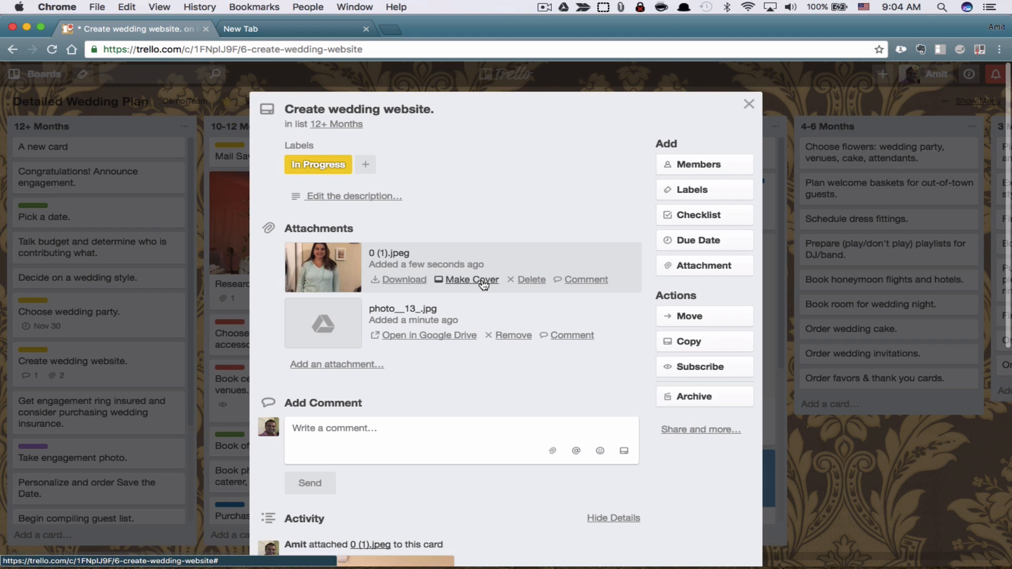
{"action": "left_click", "coordinate": [472, 279]}
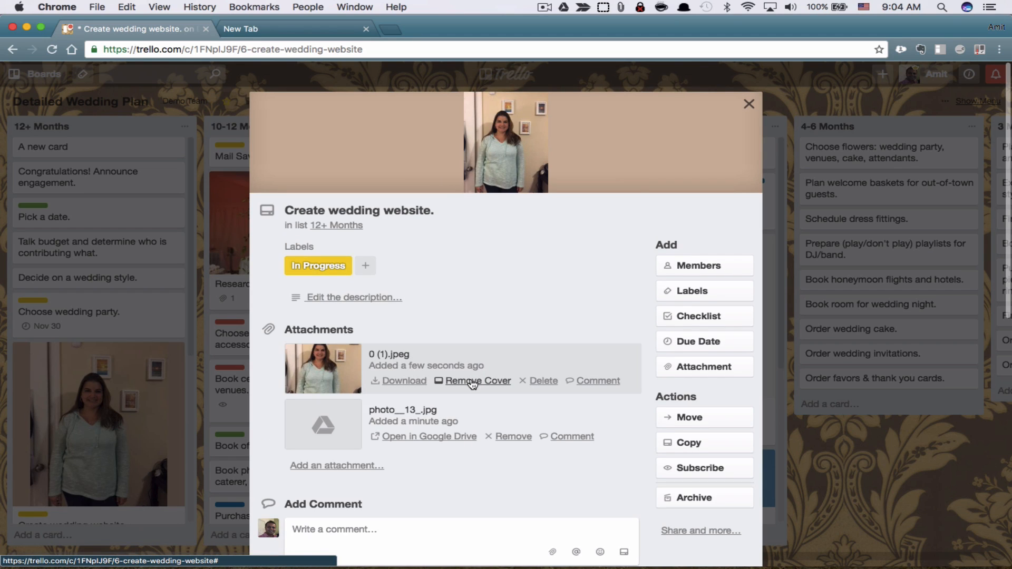
{"action": "left_click", "coordinate": [478, 380]}
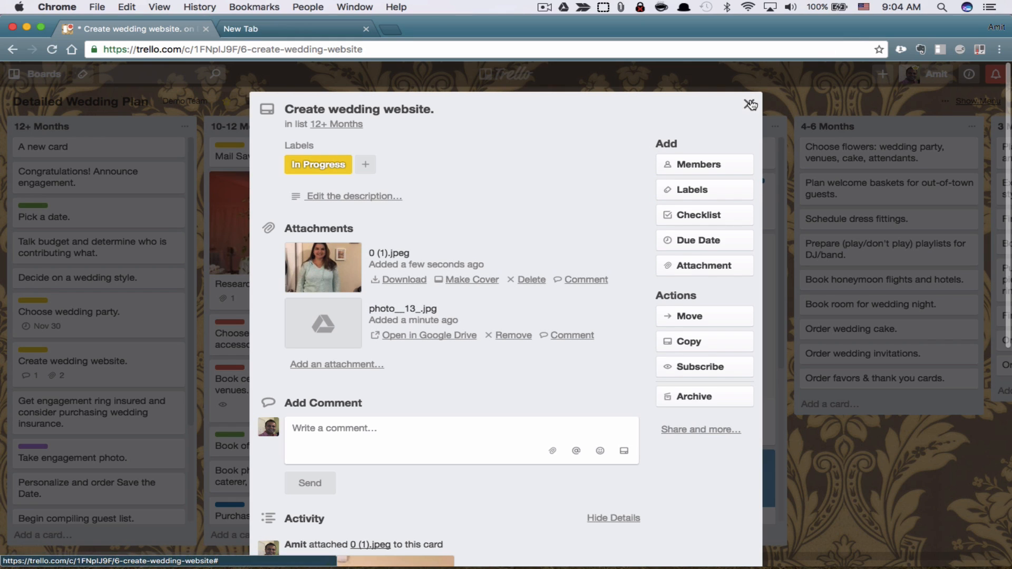
{"action": "left_click", "coordinate": [750, 103]}
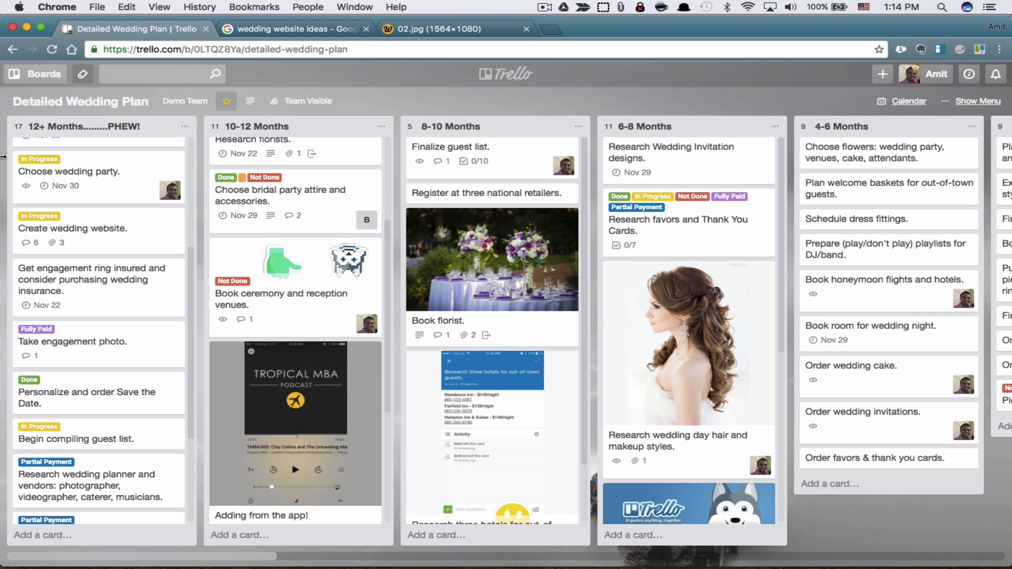
Reopen the card, view the Attach From options, then close the card
{"action": "left_click", "coordinate": [72, 227]}
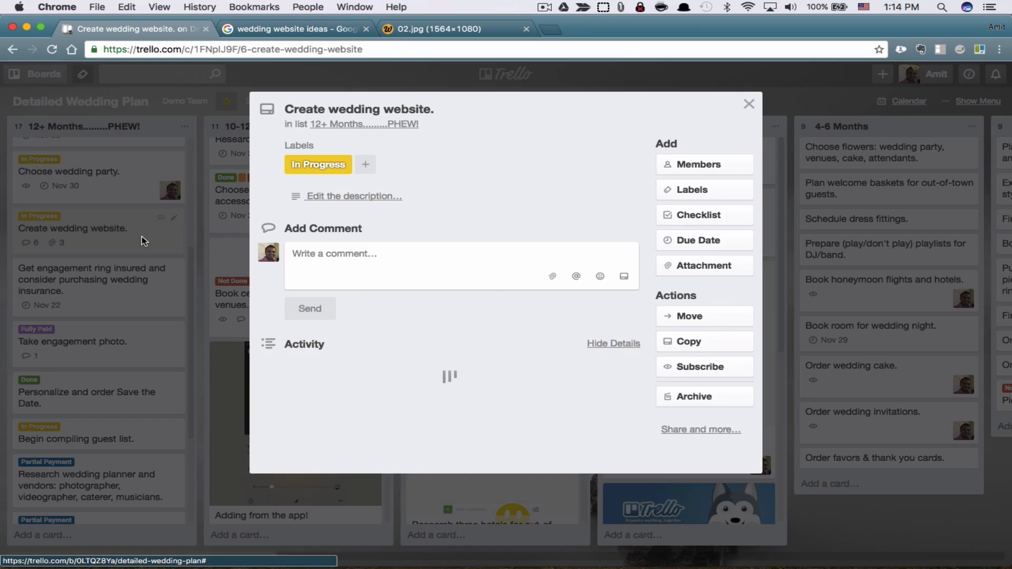
{"action": "left_click", "coordinate": [703, 265]}
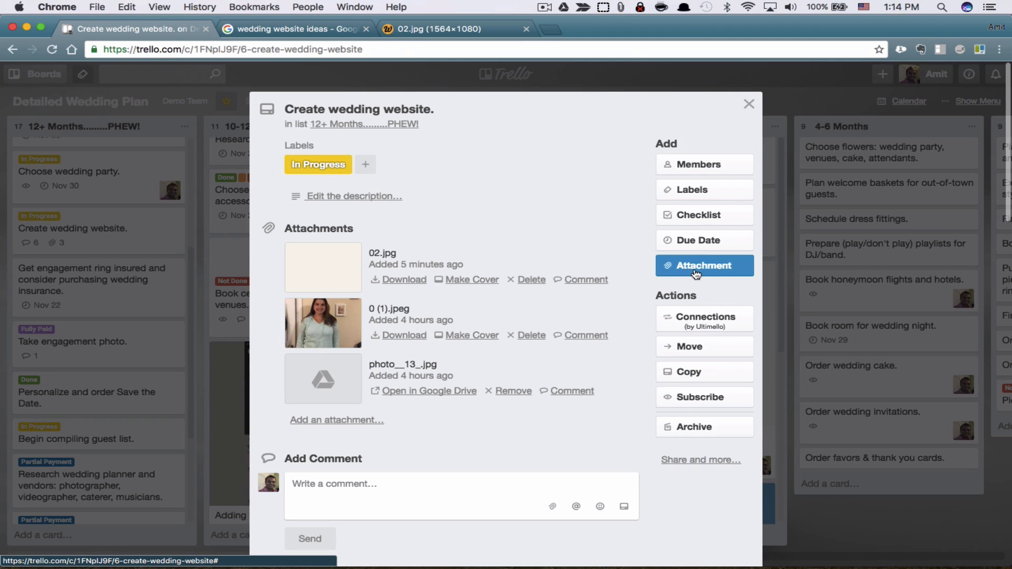
{"action": "left_click", "coordinate": [704, 265]}
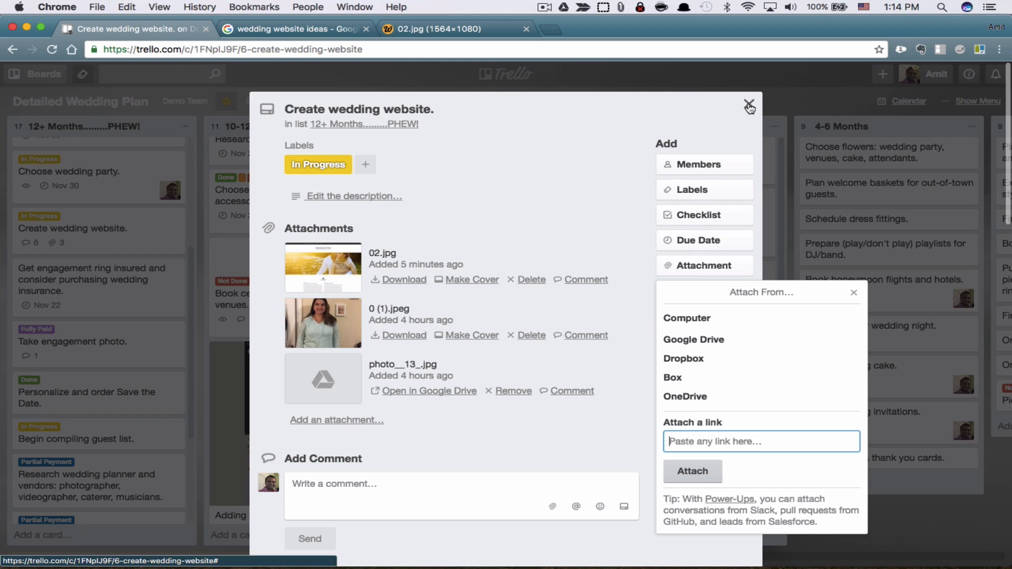
{"action": "left_click", "coordinate": [294, 29]}
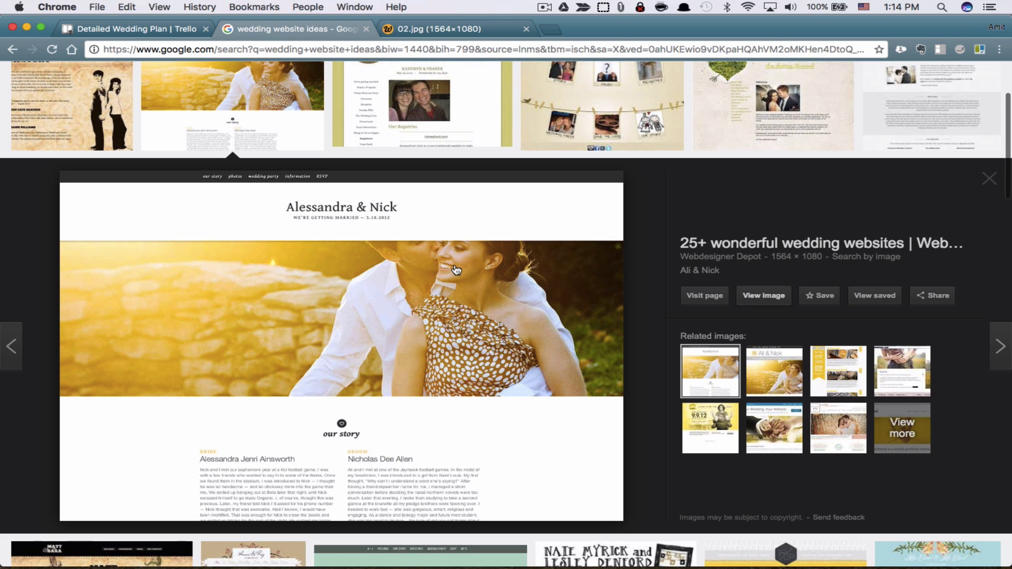
Open the Kevin and Vanessa wedding image in its own tab and copy its URL
{"action": "scroll", "scroll_direction": "up", "scroll_amount": 3}
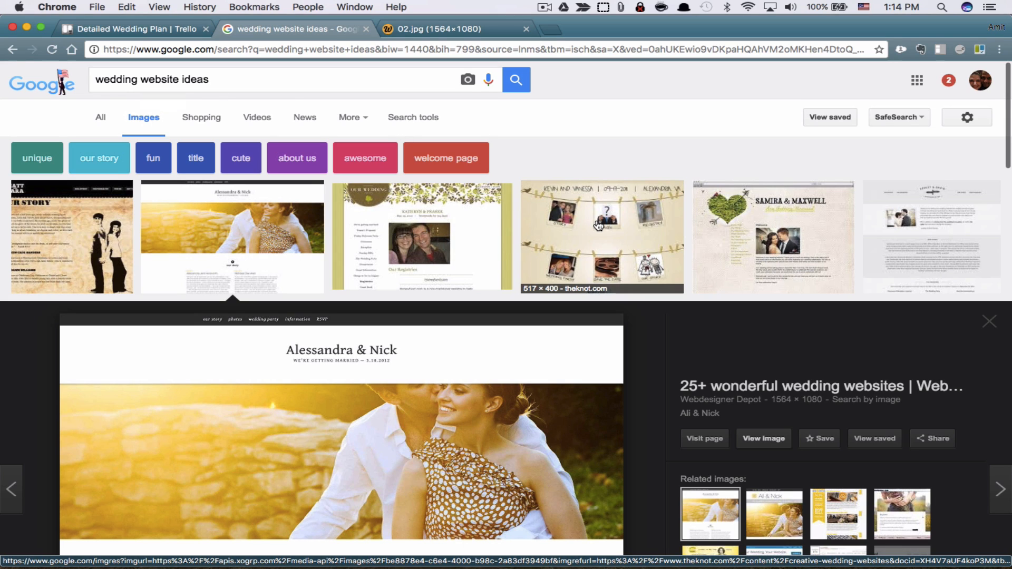
{"action": "left_click", "coordinate": [600, 237]}
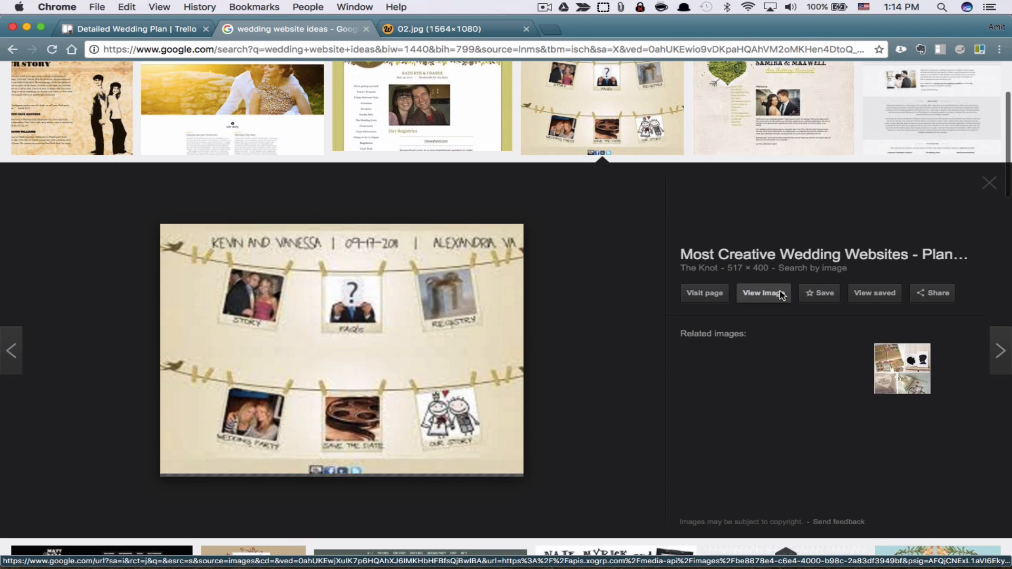
{"action": "left_click", "coordinate": [762, 293]}
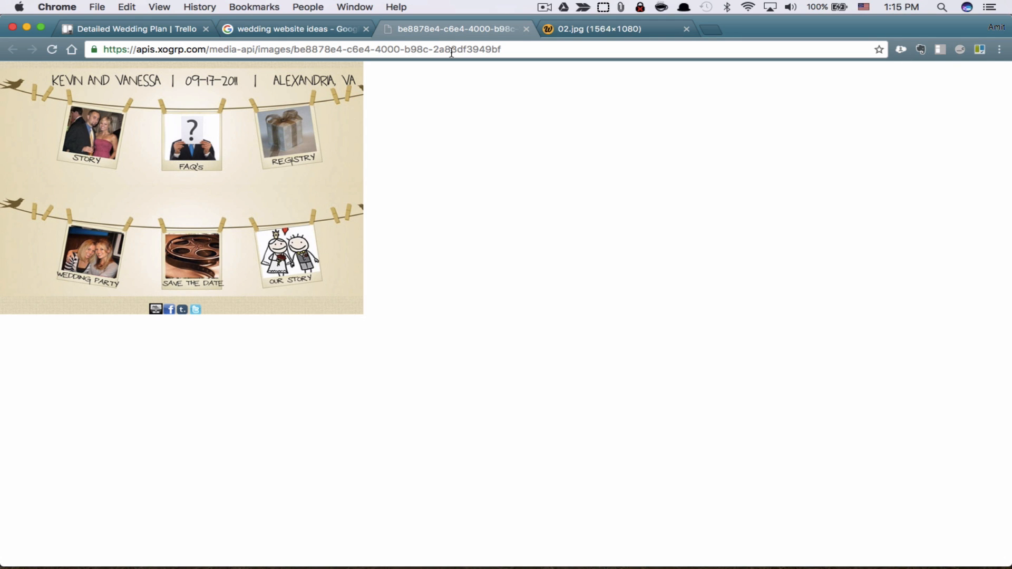
{"action": "left_click", "coordinate": [290, 49]}
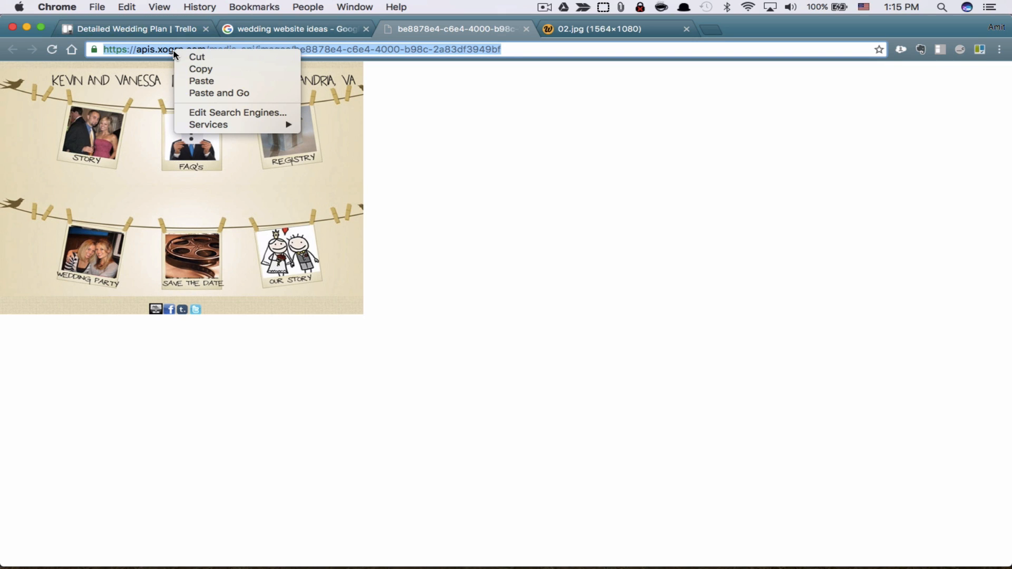
{"action": "left_click", "coordinate": [133, 28]}
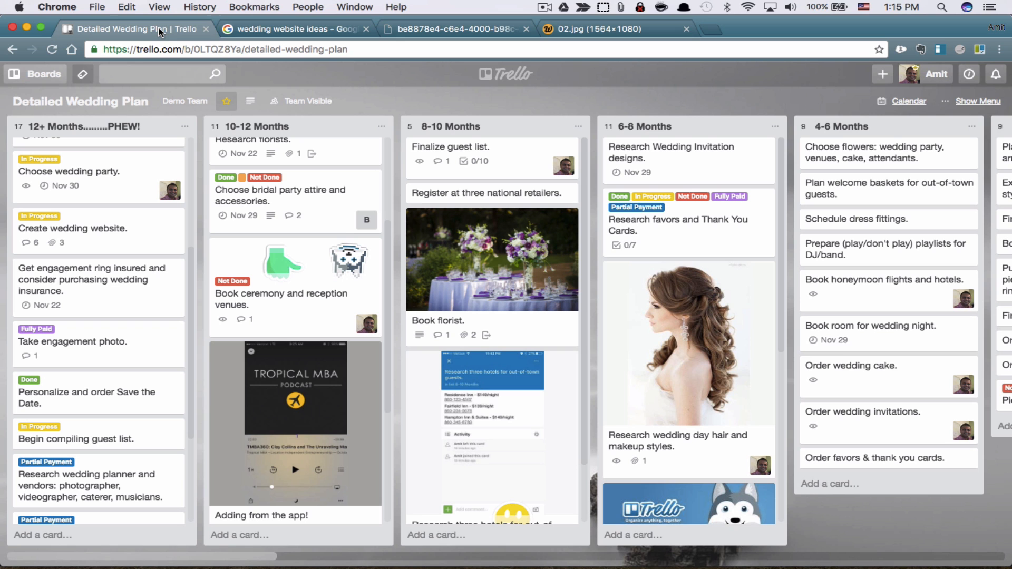
{"action": "mouse_move", "coordinate": [97, 242]}
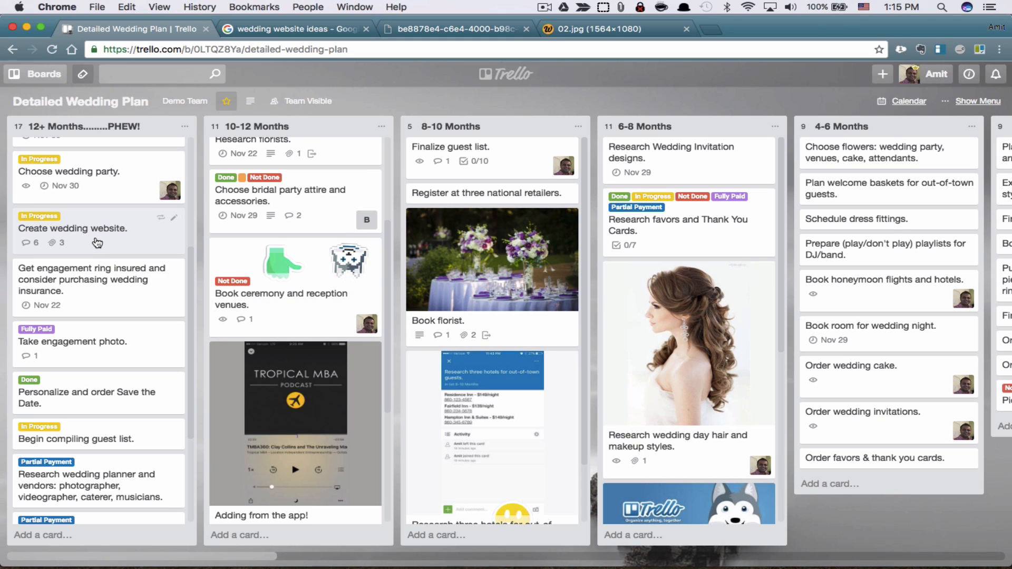
Paste the Kevin and Vanessa image URL into Attach a link and attach it
{"action": "left_click", "coordinate": [703, 265]}
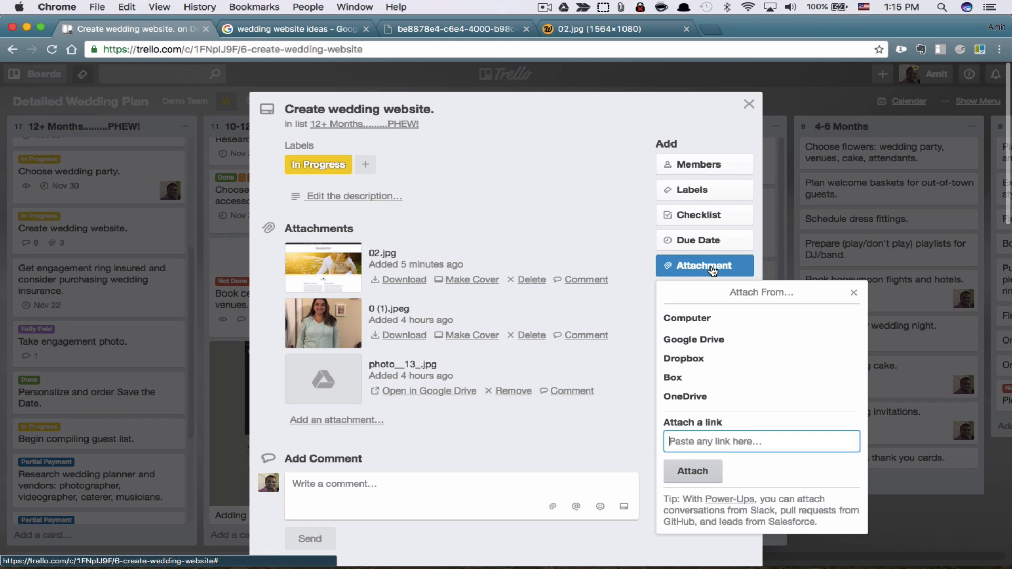
{"action": "type", "text": "be8878e4-c6e4-4000-b98c-2a83df3949bf"}
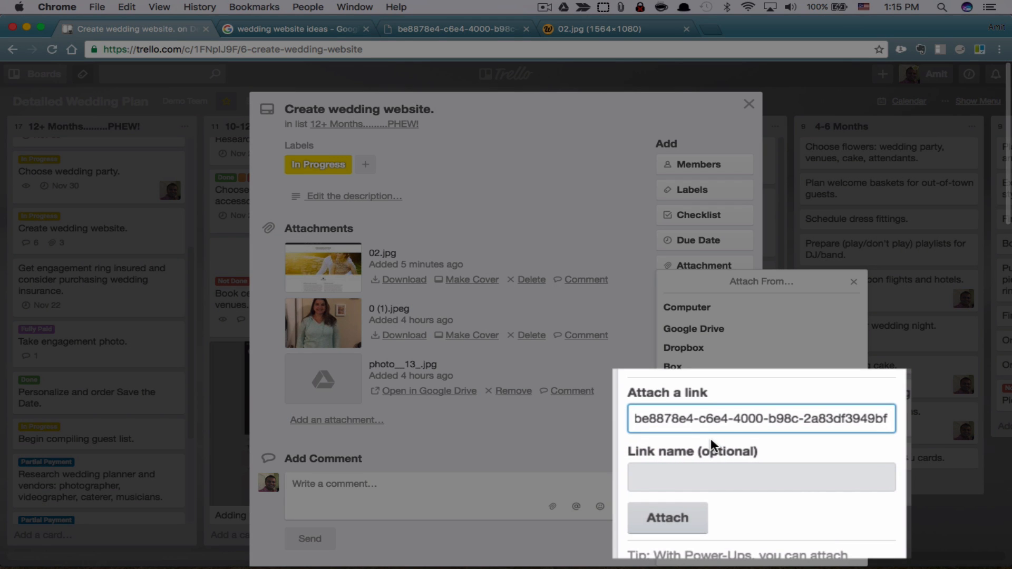
{"action": "left_click", "coordinate": [668, 517]}
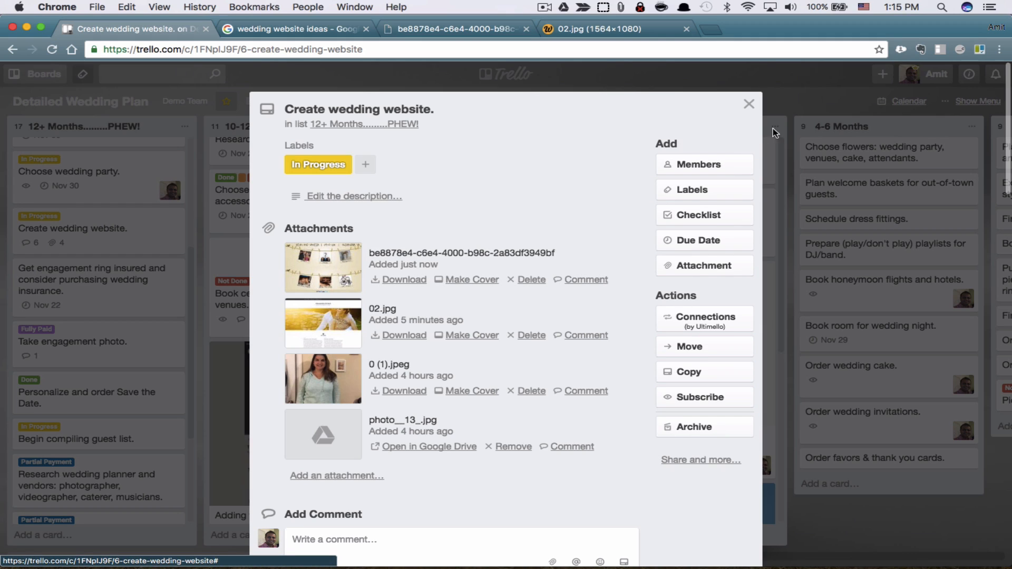
{"action": "mouse_move", "coordinate": [750, 109]}
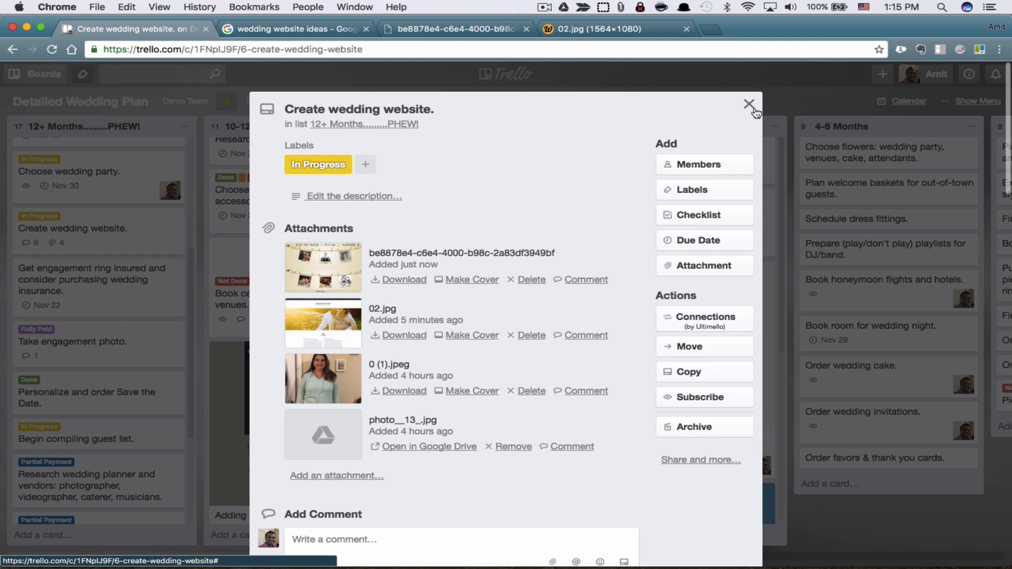